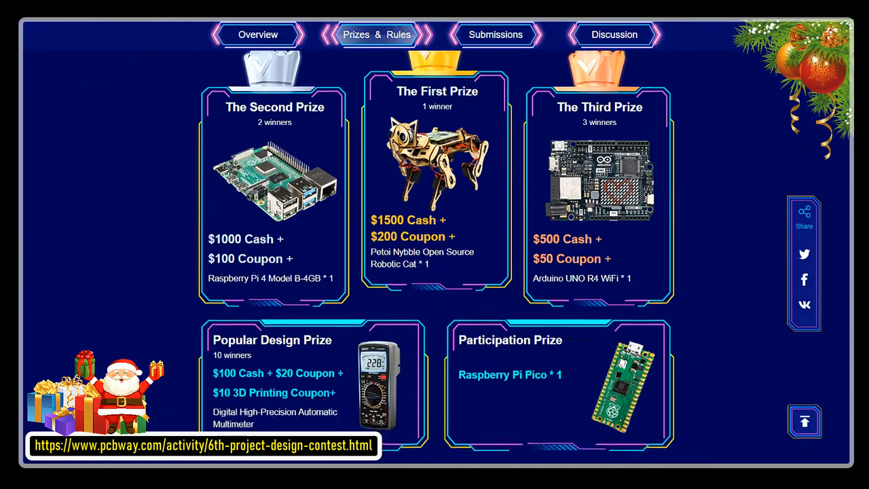
Review the contest theme, filter submissions to Mechanical Design entries, then return to the release, review and announcement timeline
{"action": "left_click", "coordinate": [258, 36]}
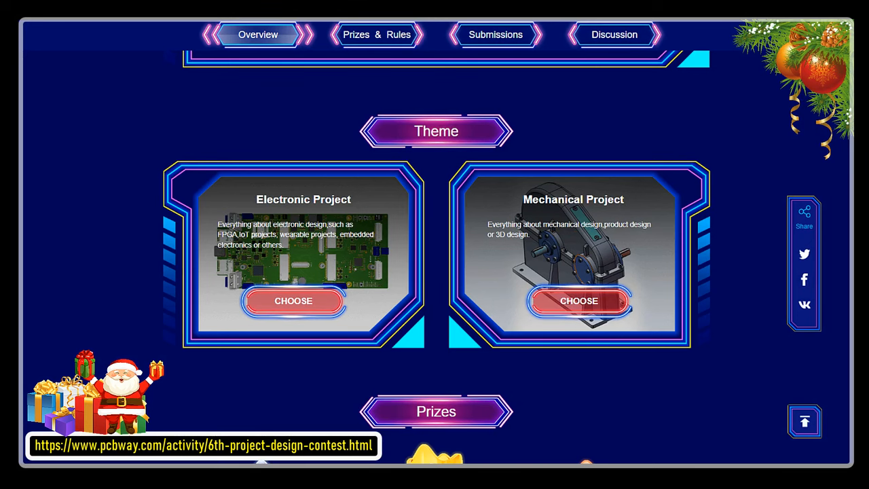
{"action": "left_click", "coordinate": [495, 36]}
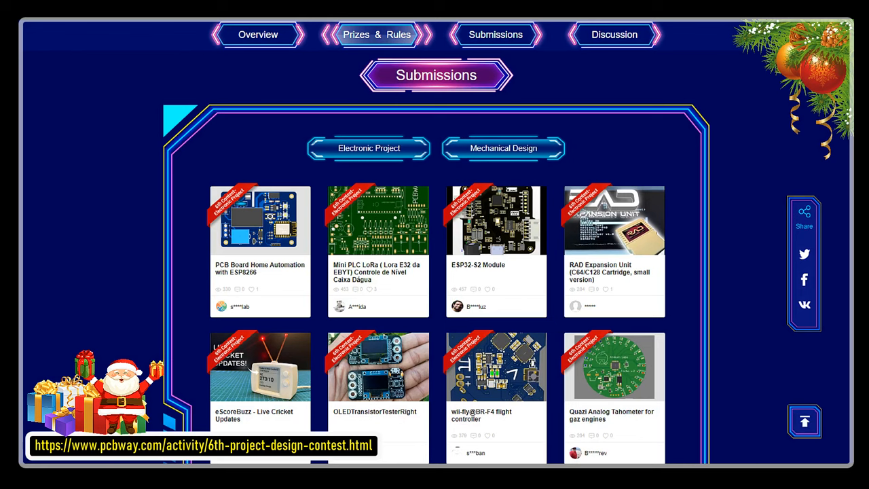
{"action": "left_click", "coordinate": [502, 148]}
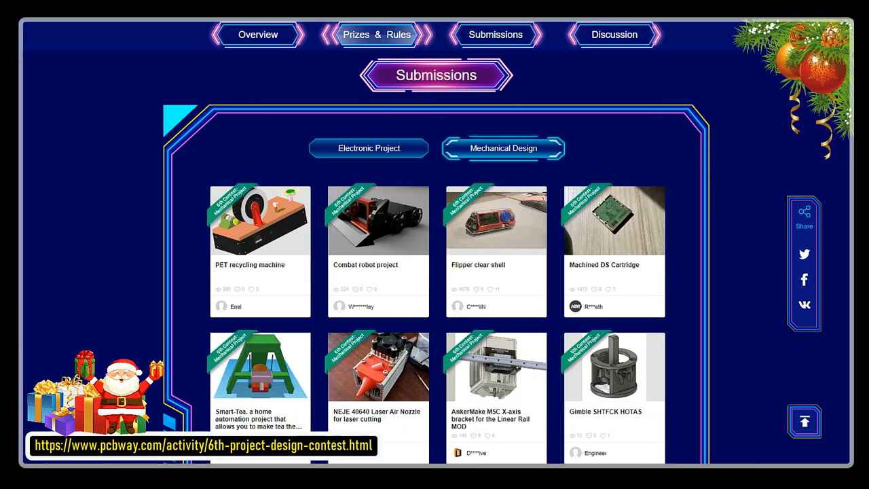
{"action": "left_click", "coordinate": [258, 35]}
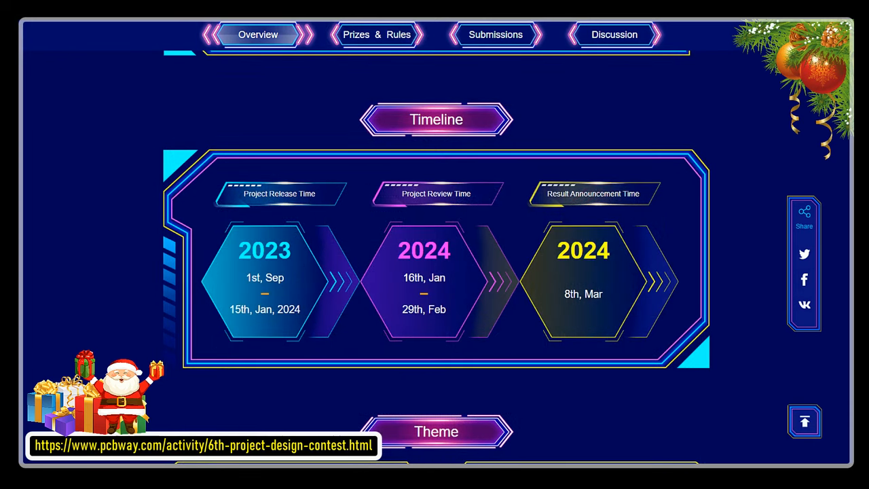